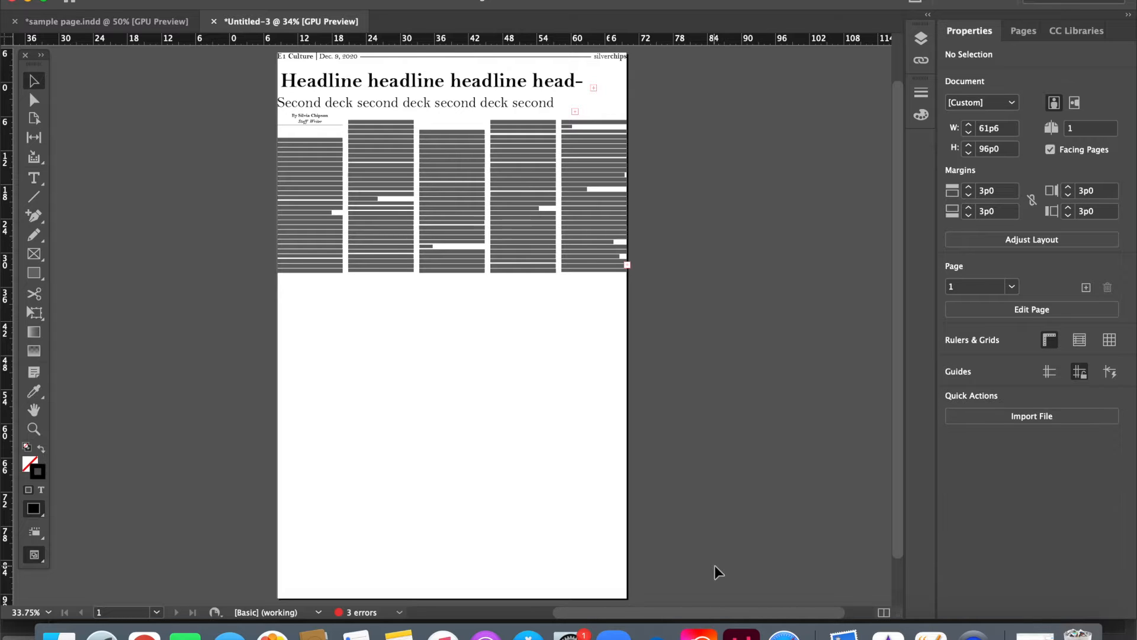
Step: Select the leftmost column's text frame below the byline to show its Transform values
click(308, 204)
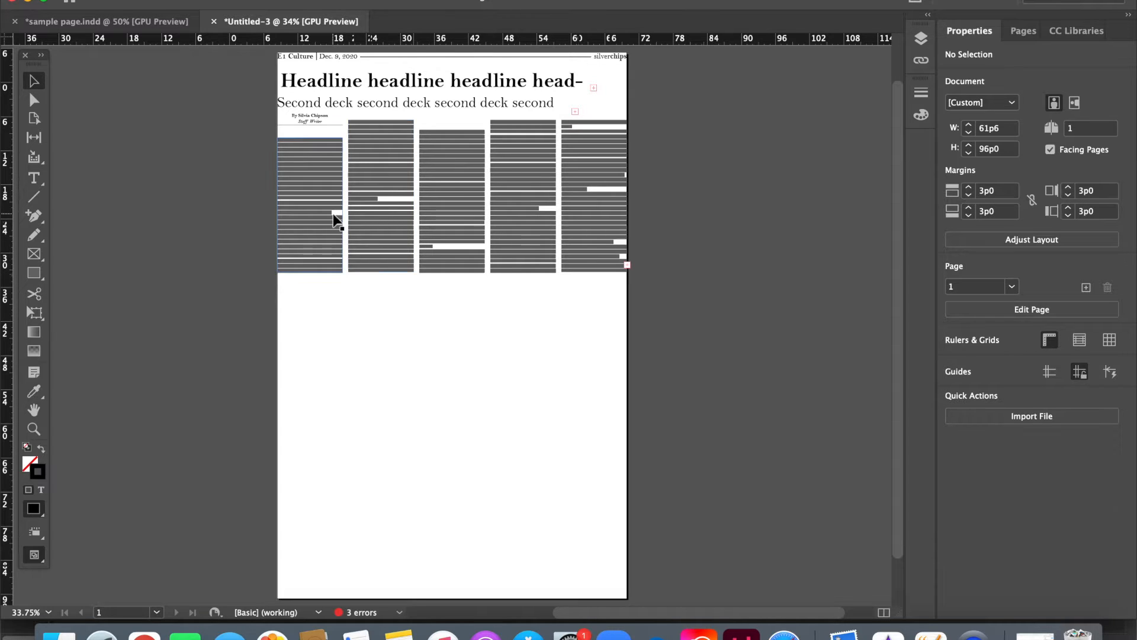
click(308, 210)
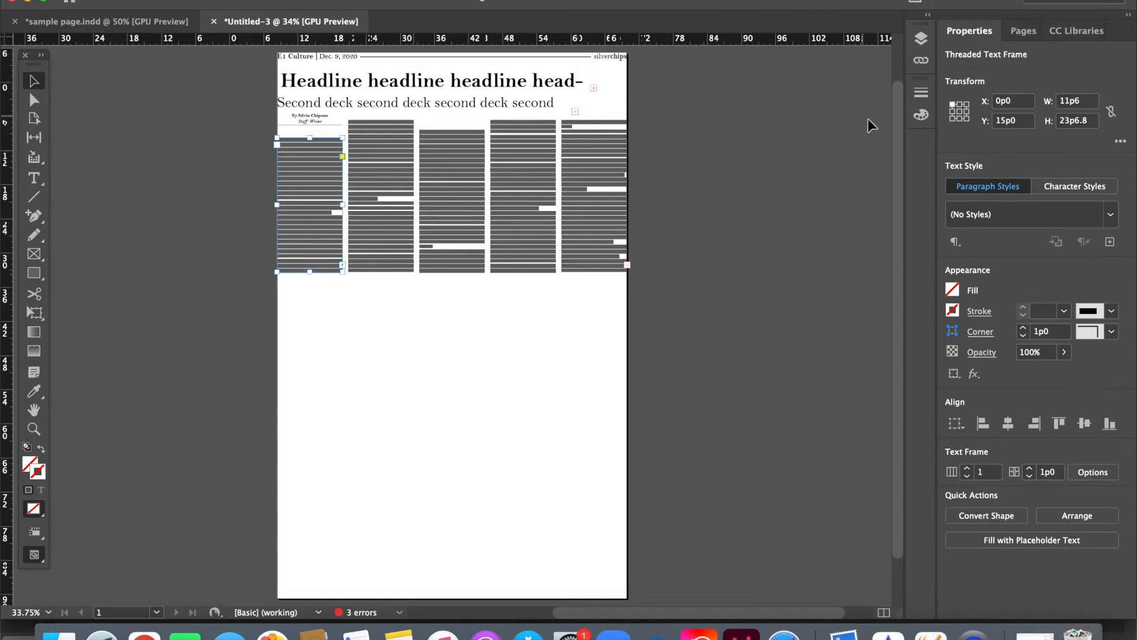
mouse_move(1021, 133)
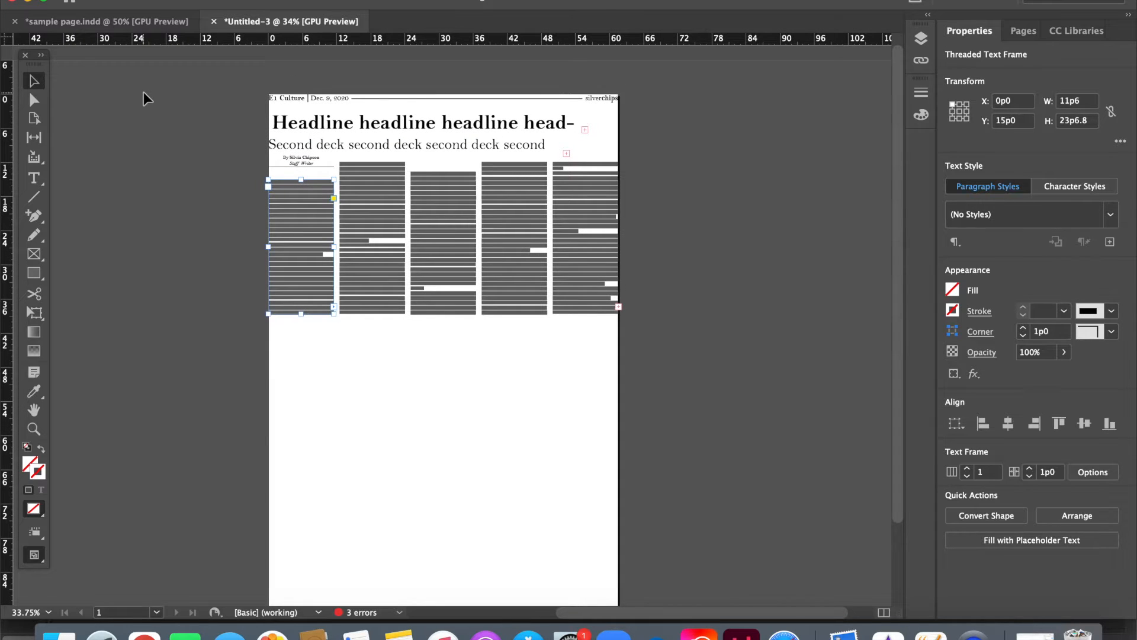
mouse_move(7, 42)
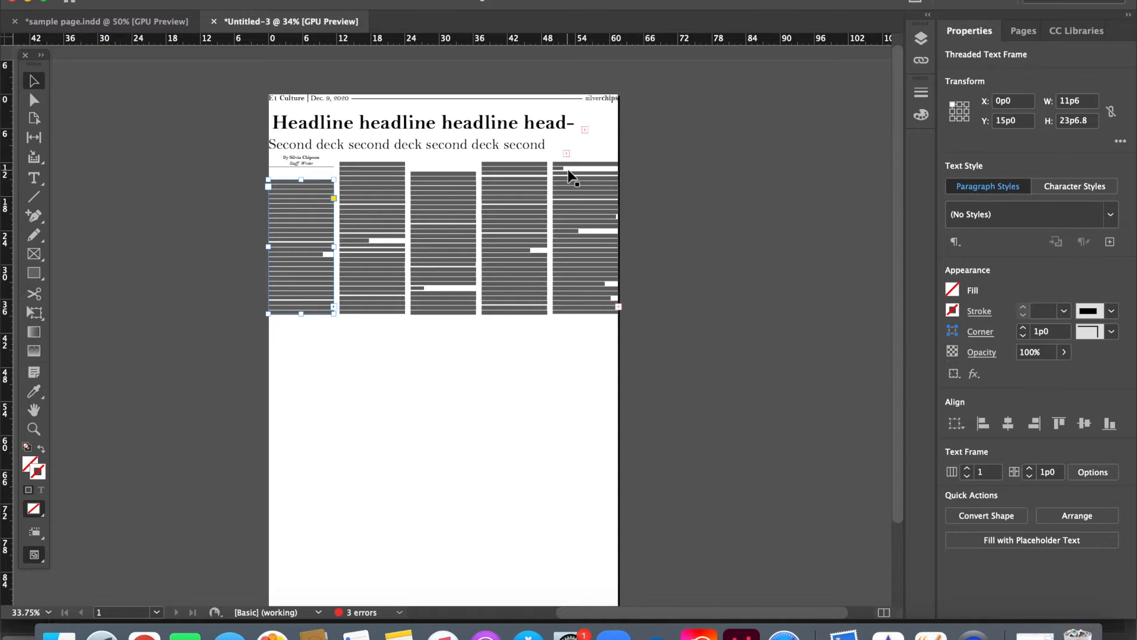
mouse_move(279, 101)
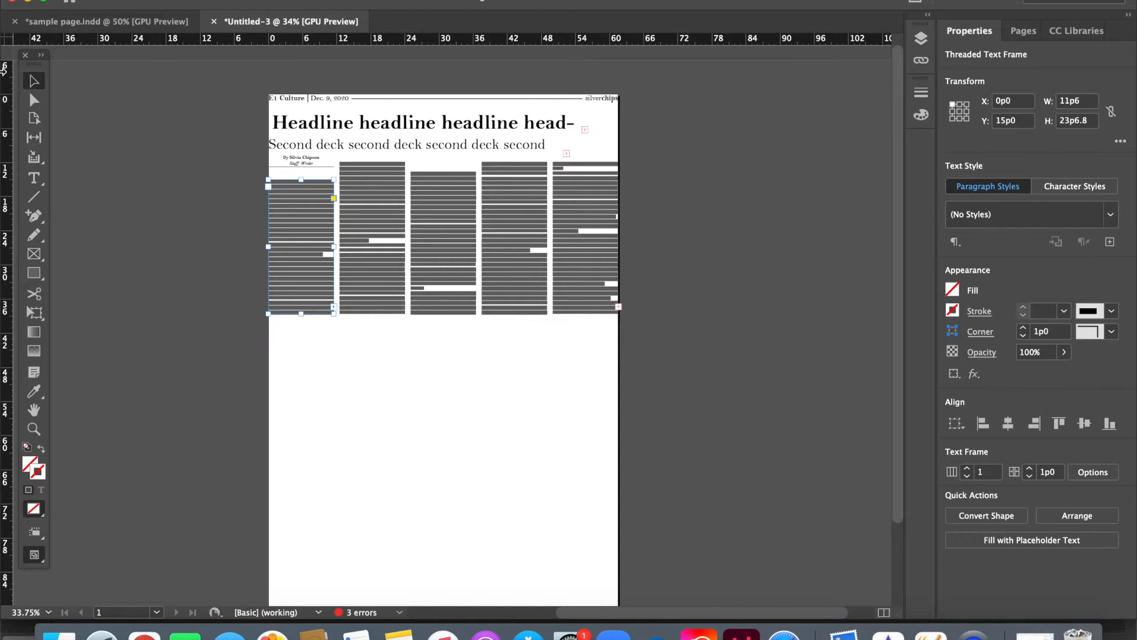
mouse_move(35, 532)
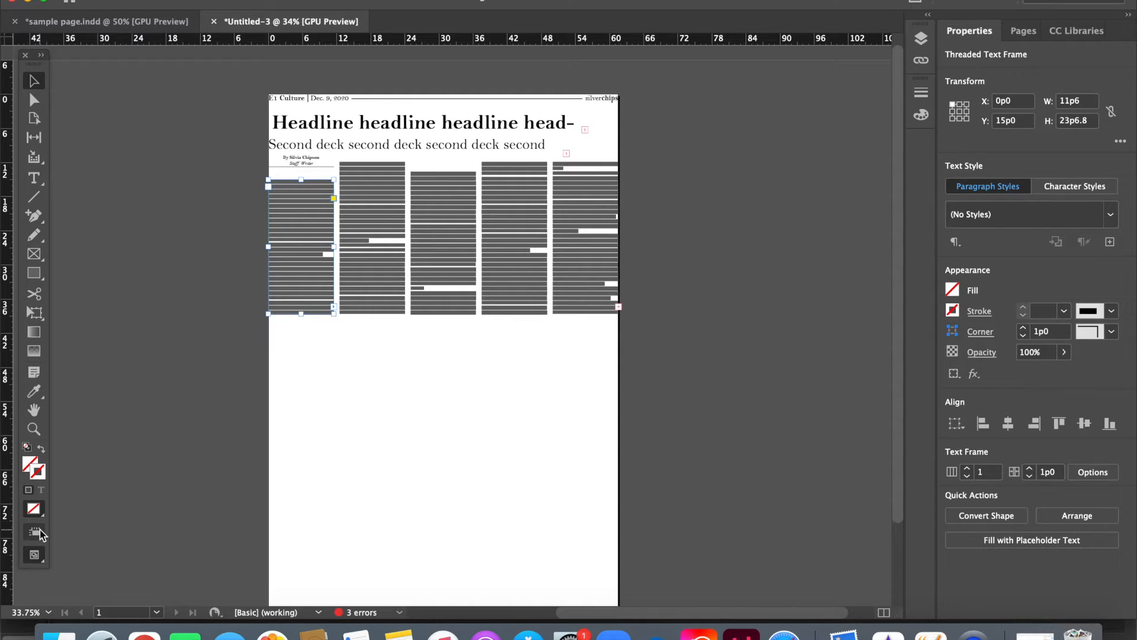
click(33, 532)
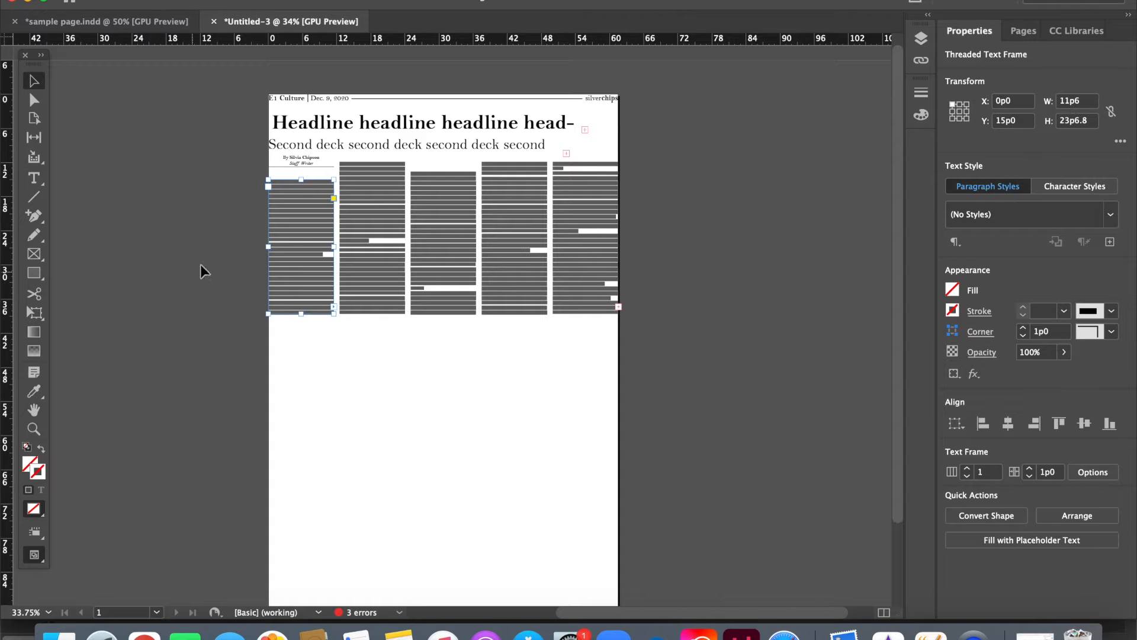
mouse_move(221, 255)
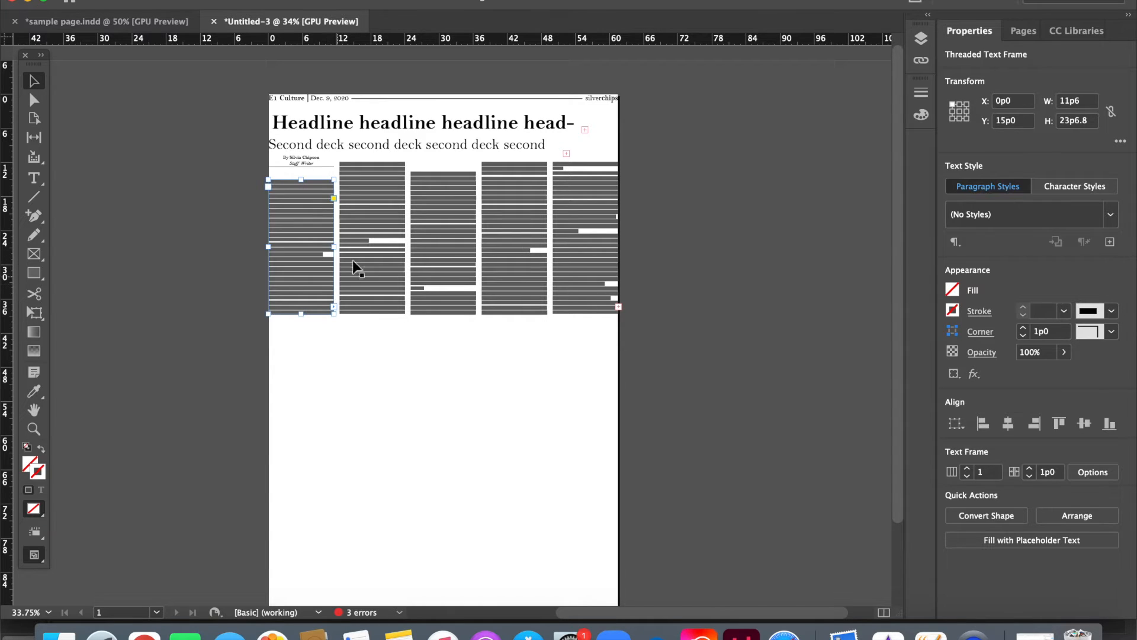
mouse_move(337, 270)
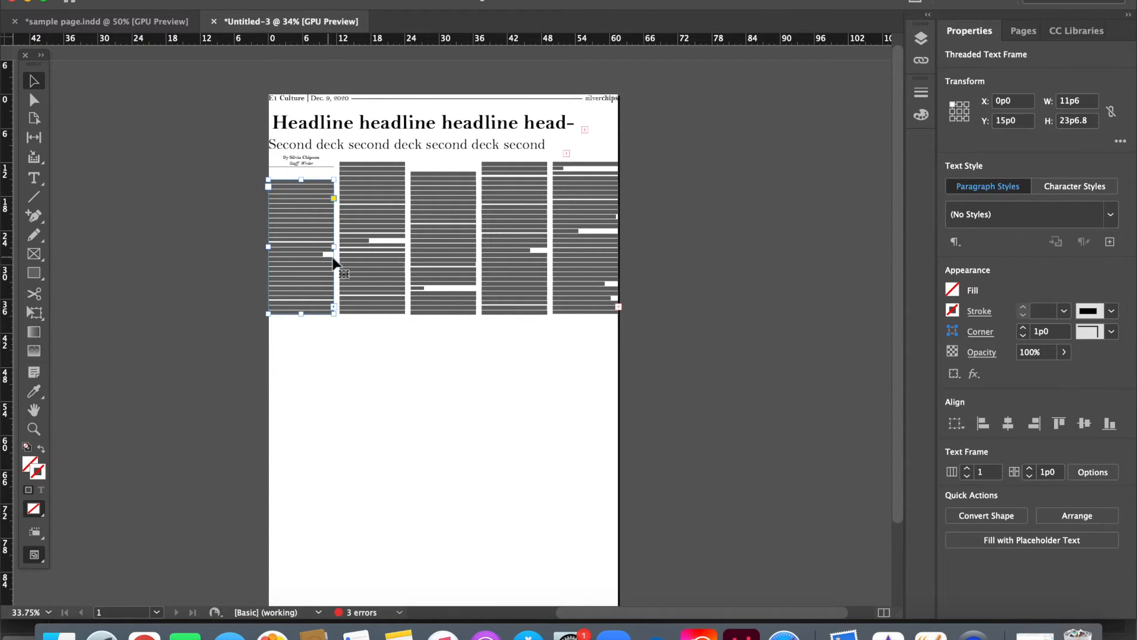
mouse_move(288, 206)
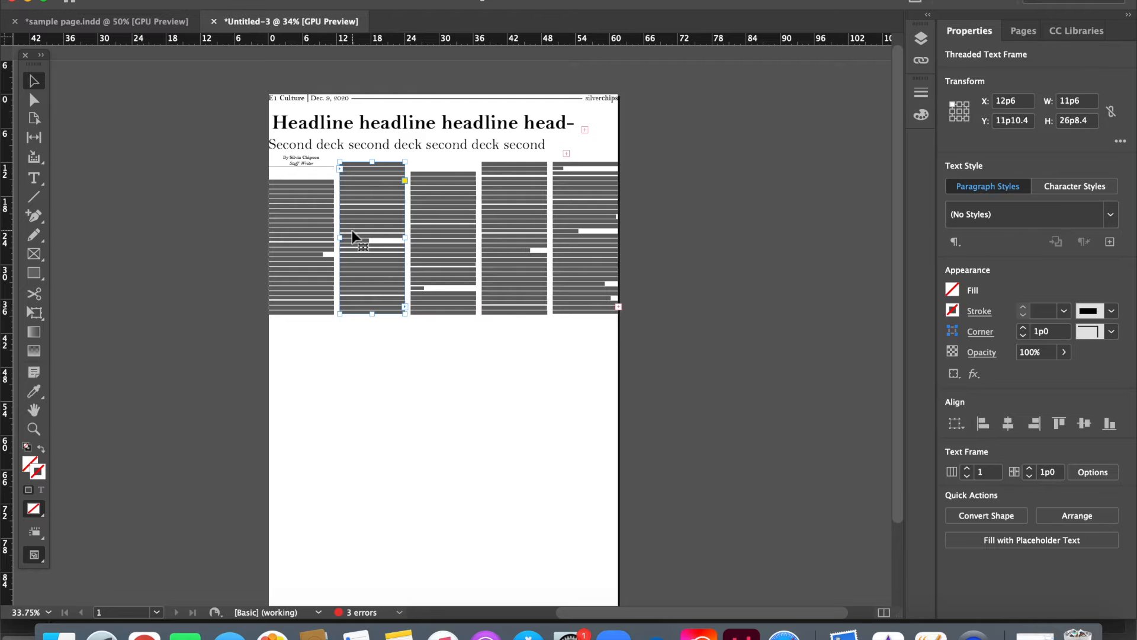
mouse_move(631, 264)
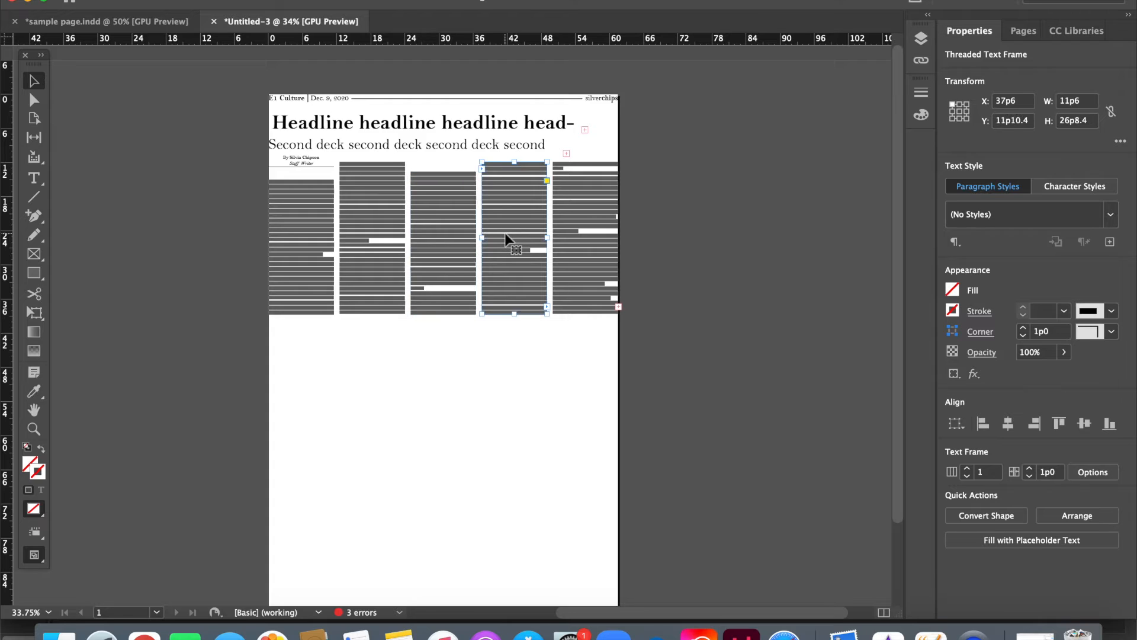
mouse_move(613, 250)
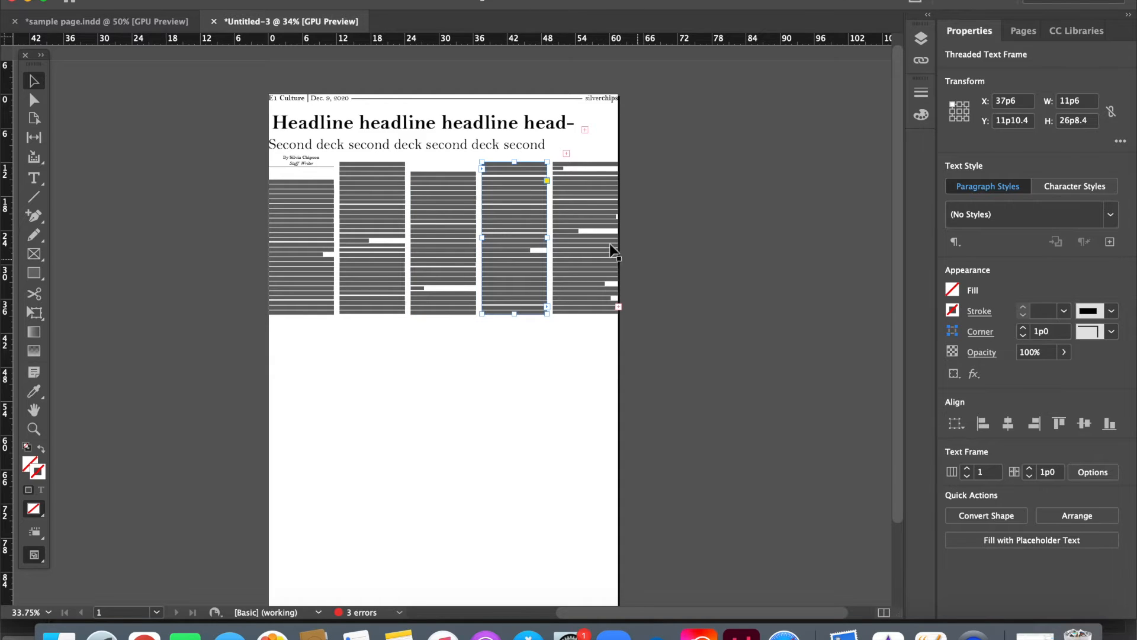
Step: Nudge the rightmost column's text frame slightly lower
drag(515, 239, 585, 239)
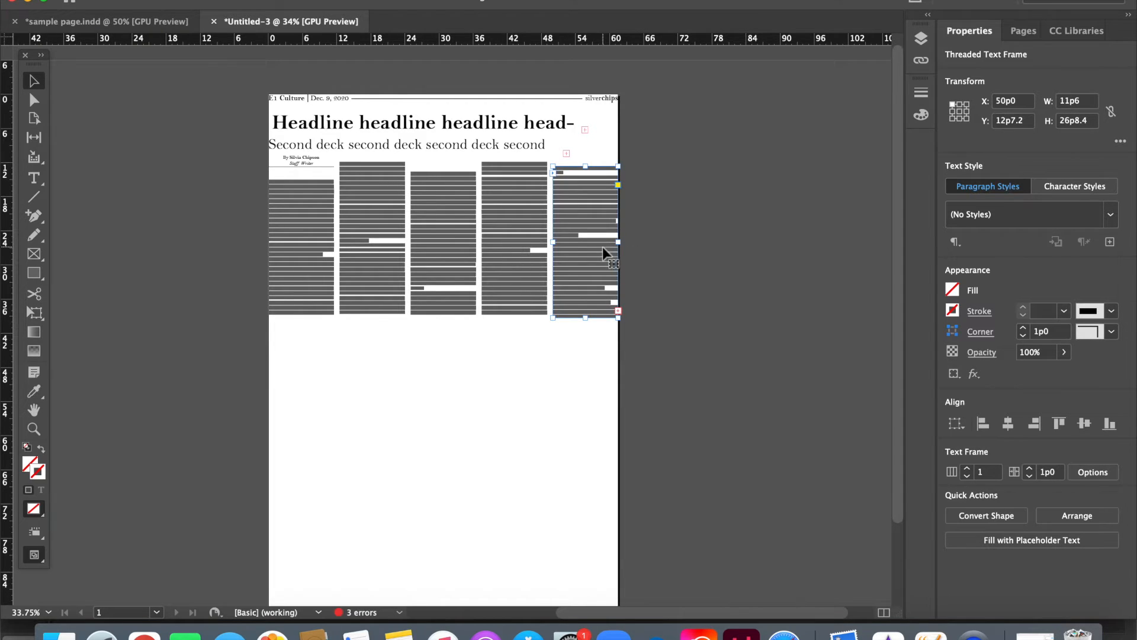
Step: Move the rightmost column's frame up and slightly left, then deselect it
drag(584, 239, 580, 228)
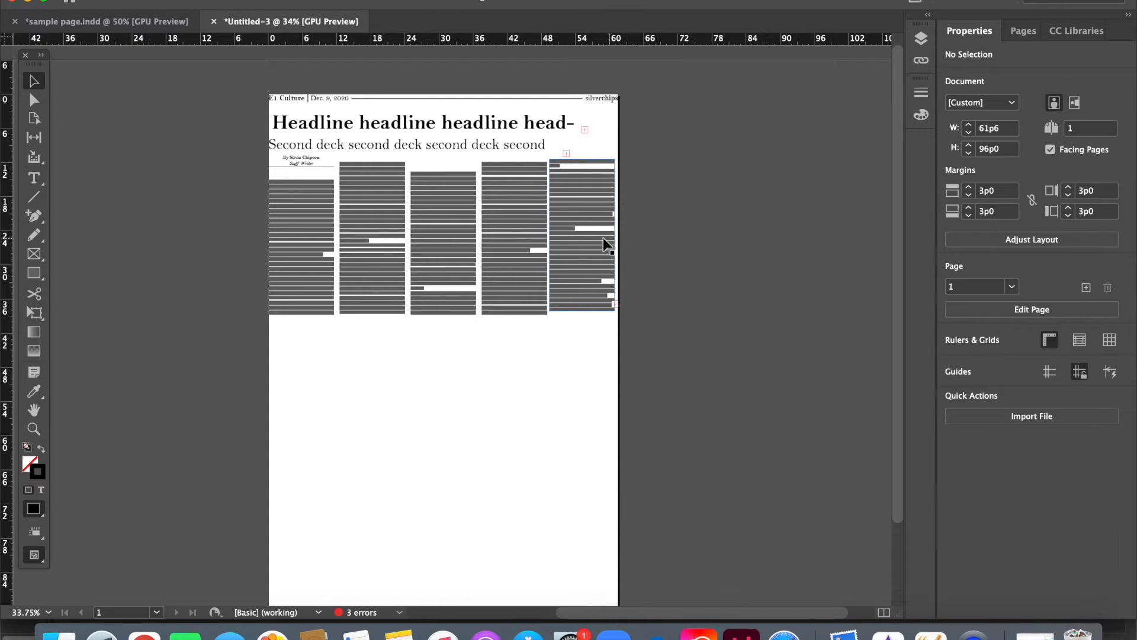
click(581, 236)
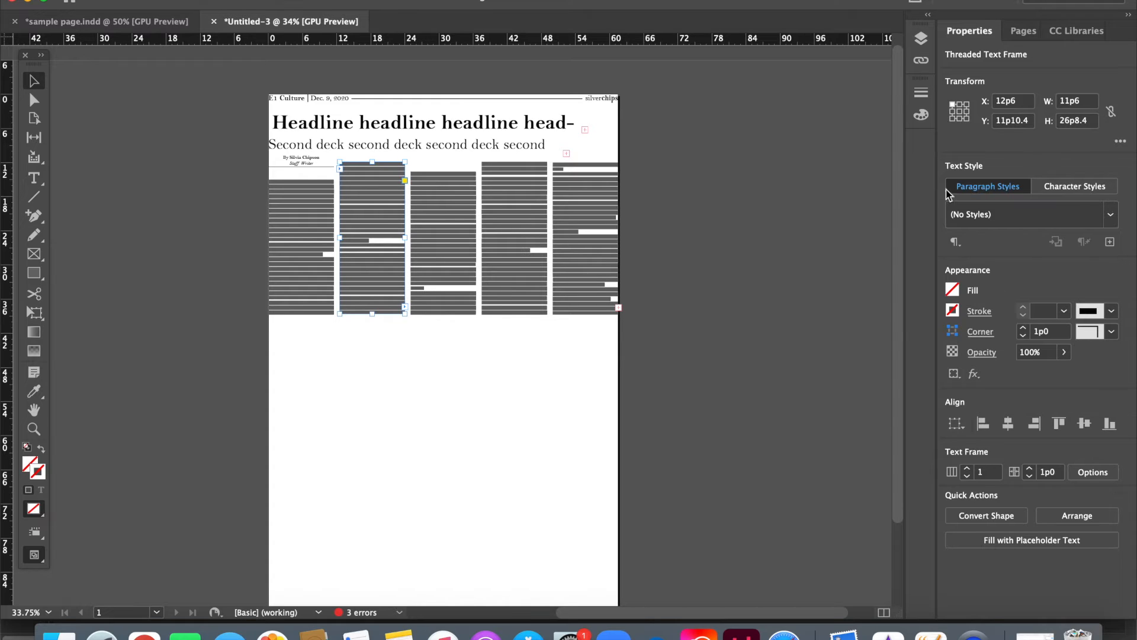
Step: Align the third column's top and stretch it to 26p8.4 tall, matching the fourth column
drag(372, 239, 443, 239)
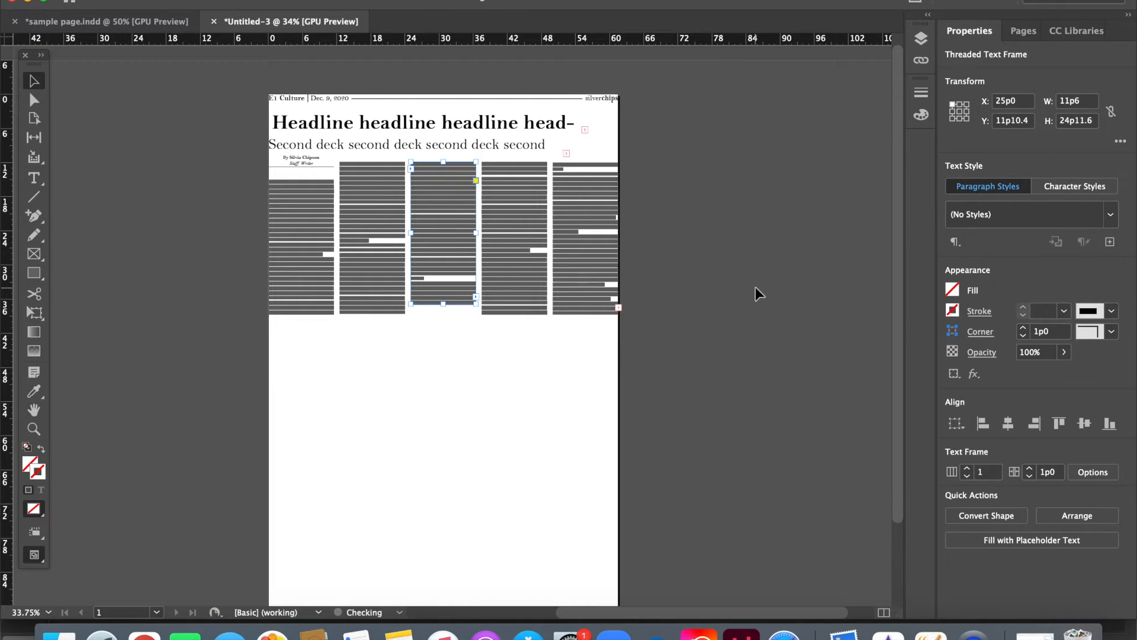
click(497, 305)
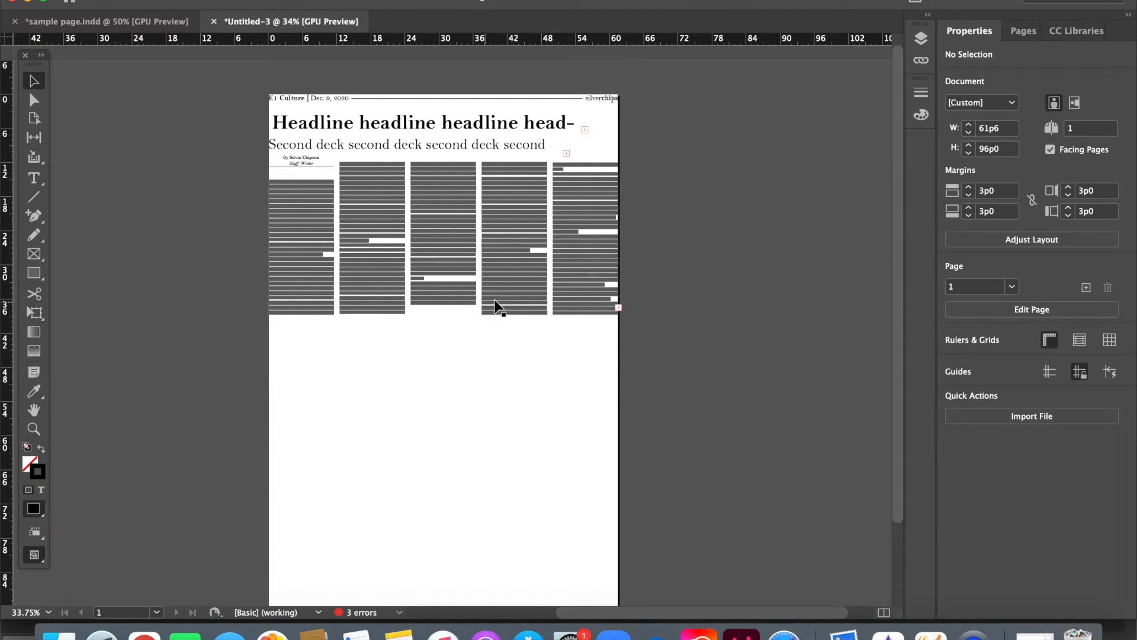
click(443, 239)
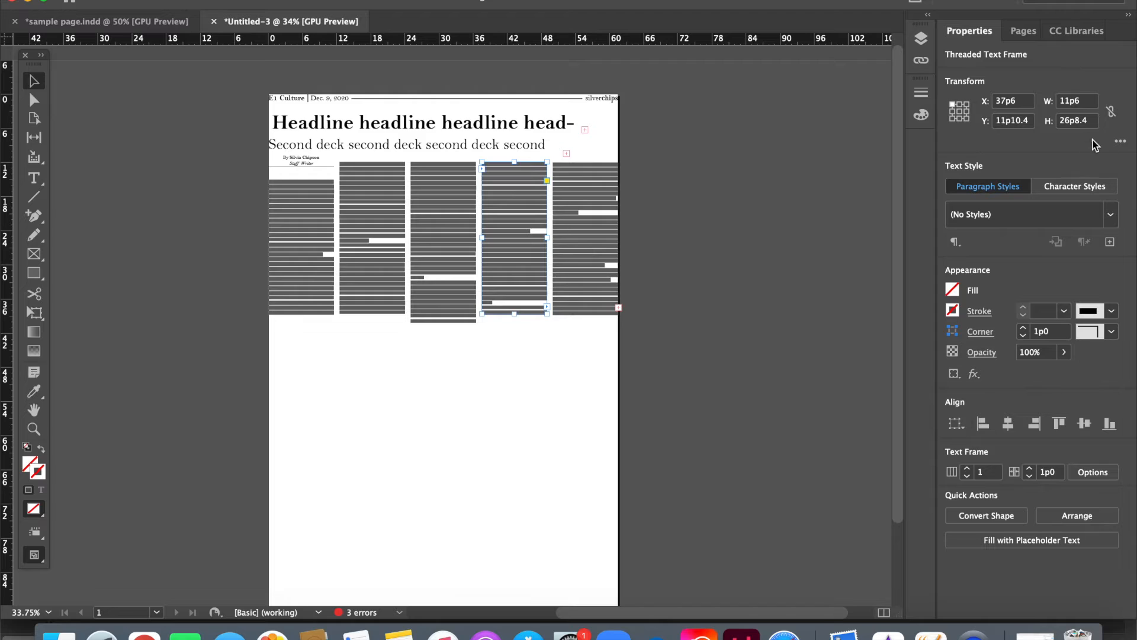
mouse_move(956, 180)
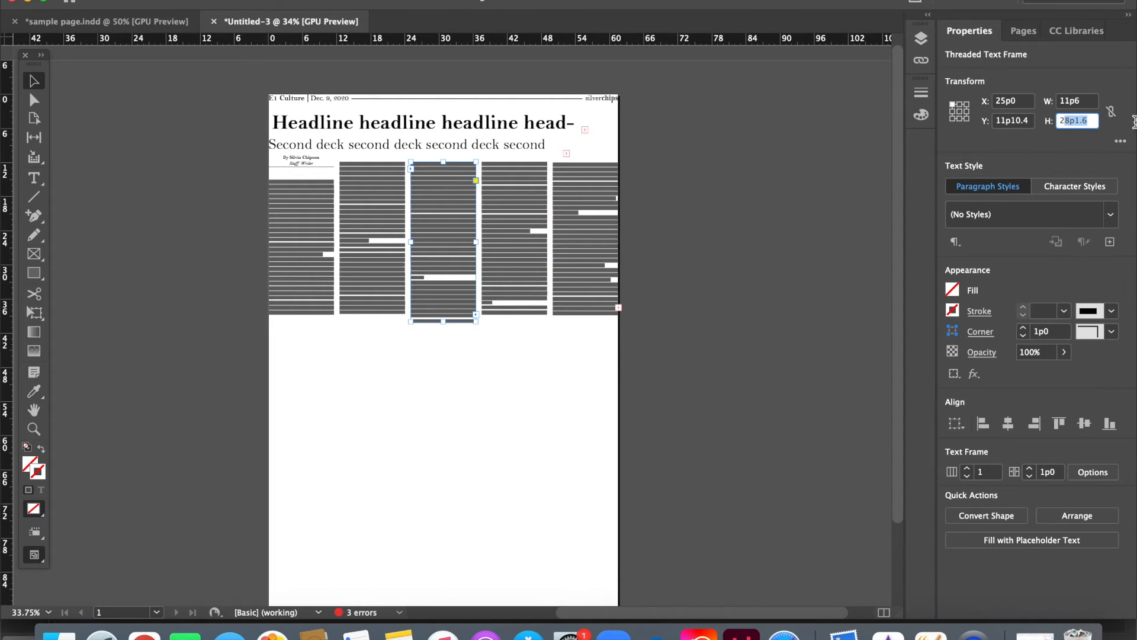
text(26p)
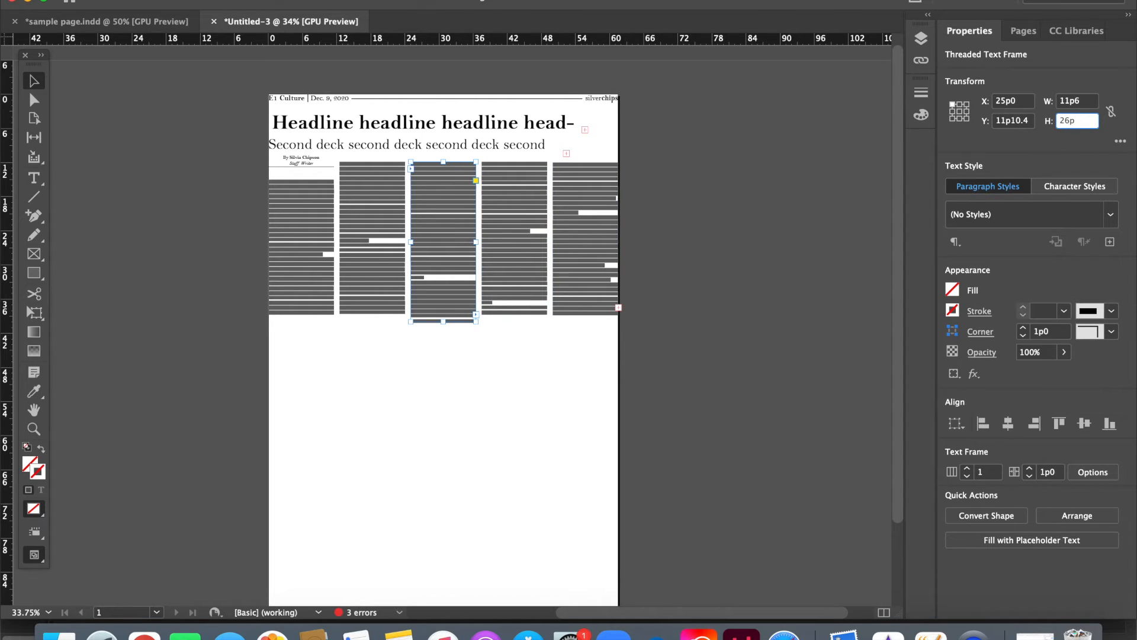
drag(442, 320, 443, 312)
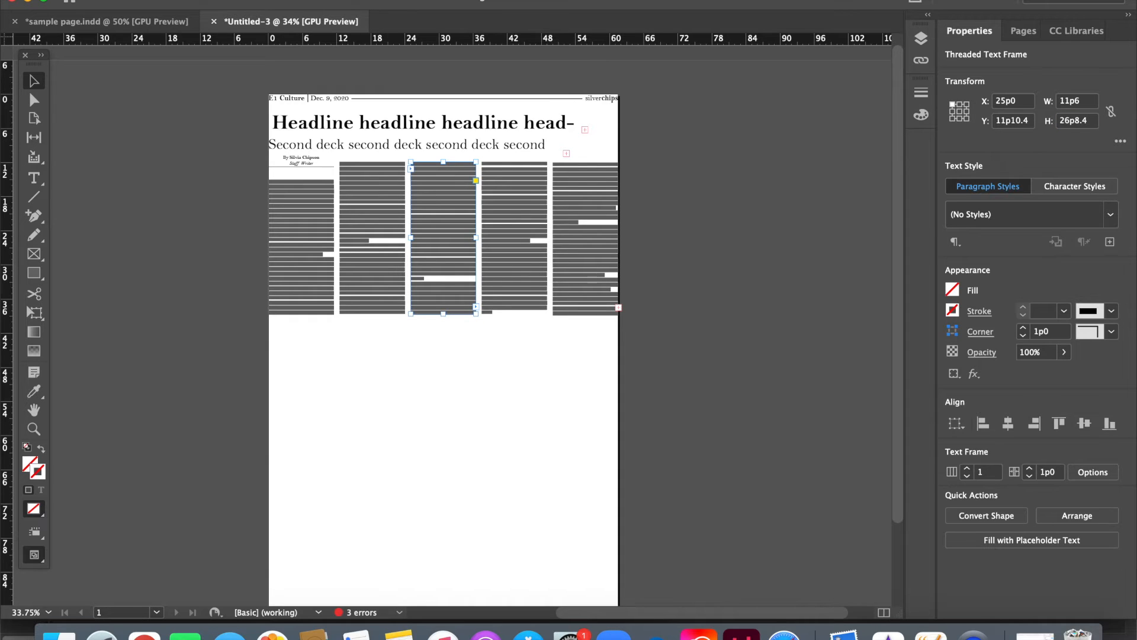
click(747, 205)
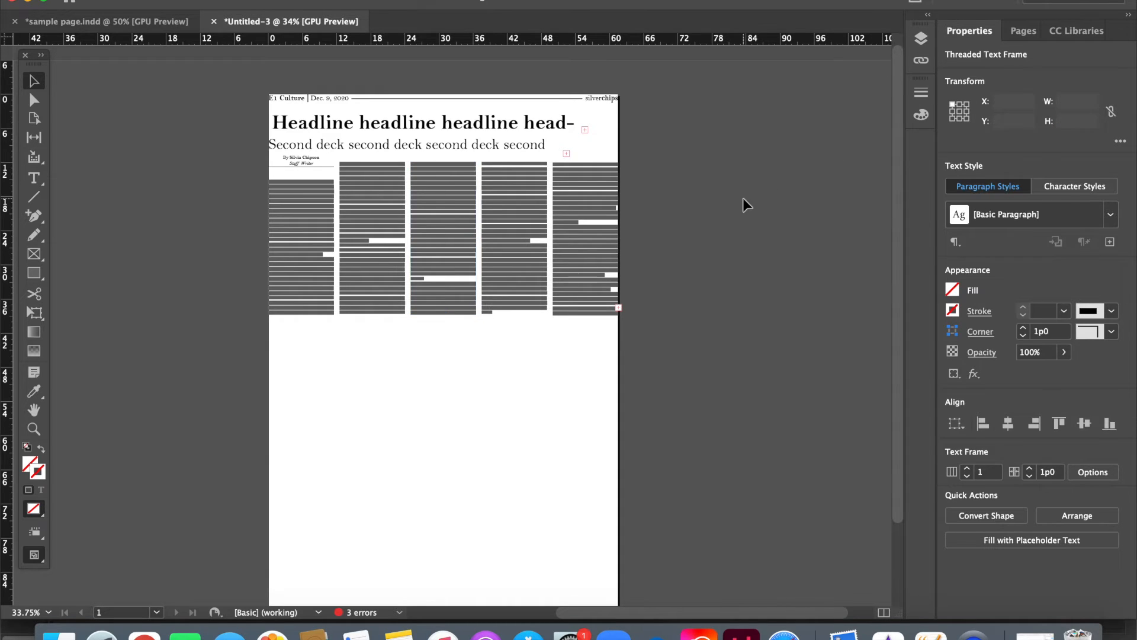
click(515, 221)
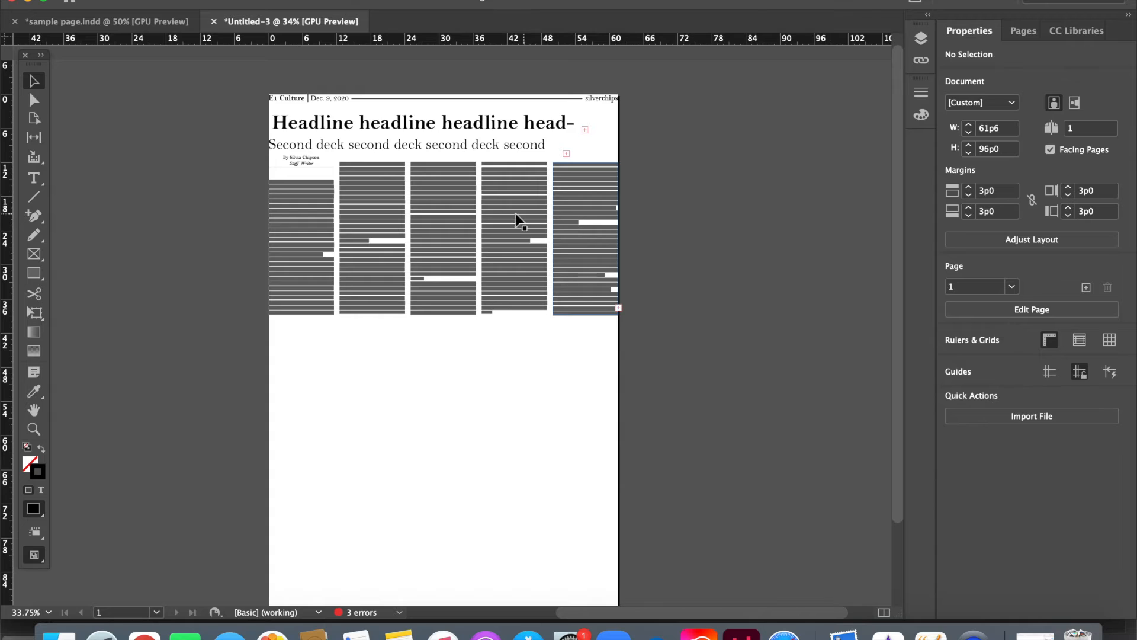
Step: Set the fifth column frame's Y position to 11p10.4 in Properties
click(514, 235)
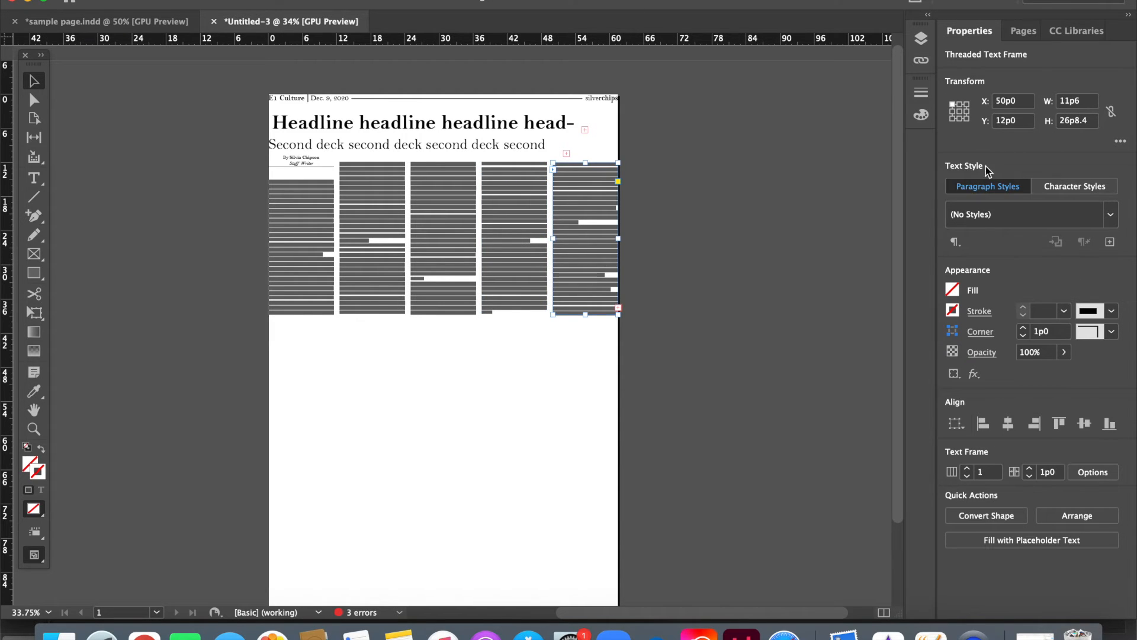
click(1012, 121)
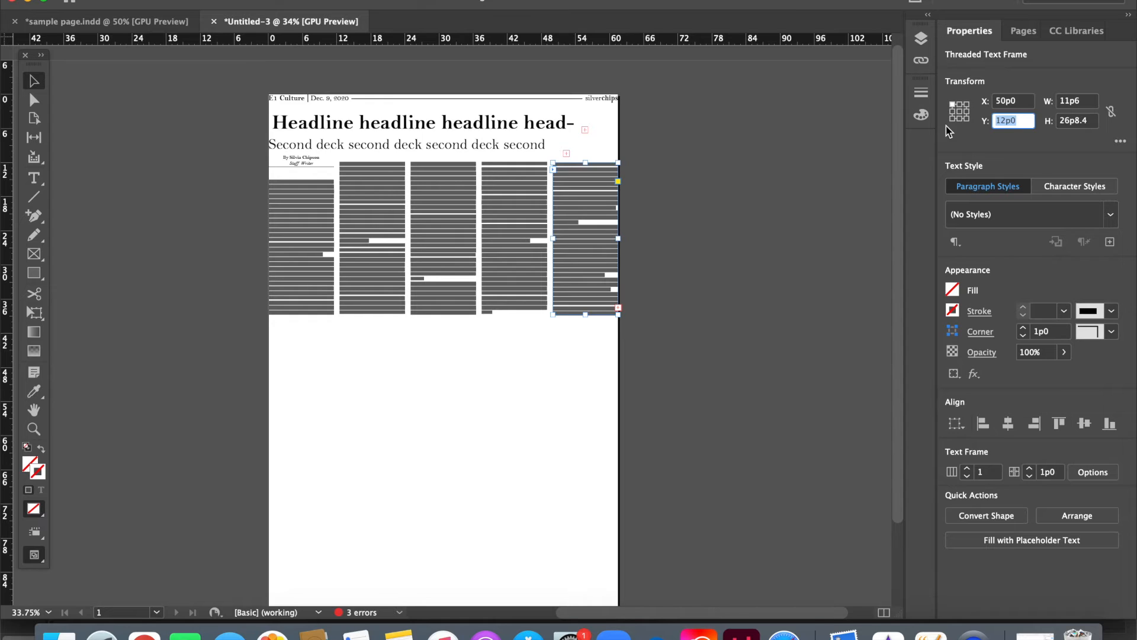
text(11p10.4)
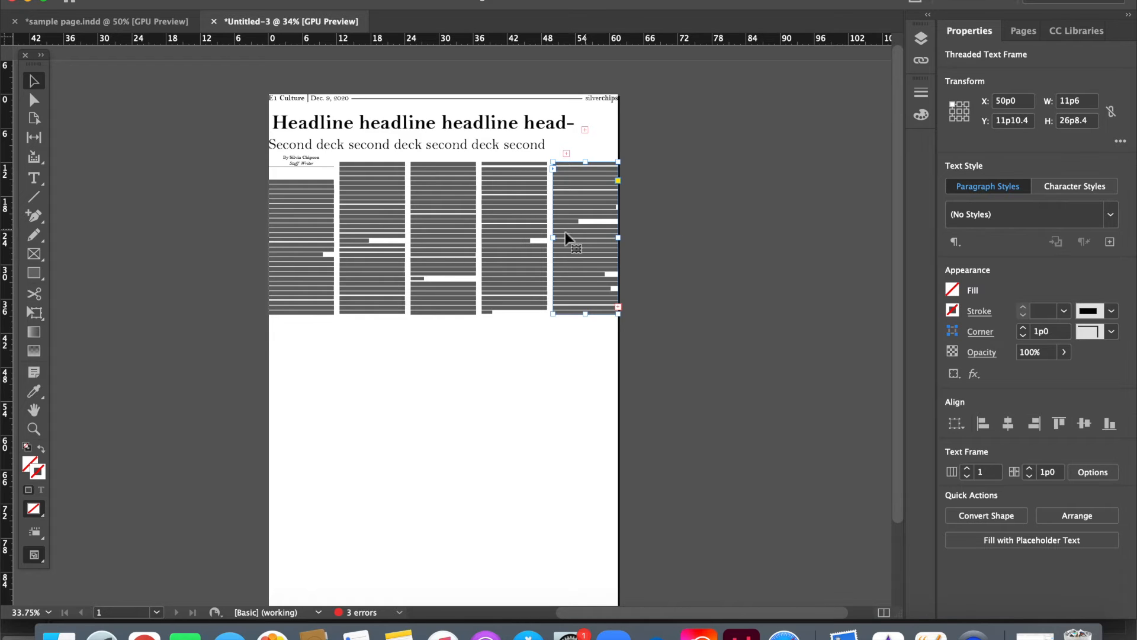
drag(585, 240, 515, 239)
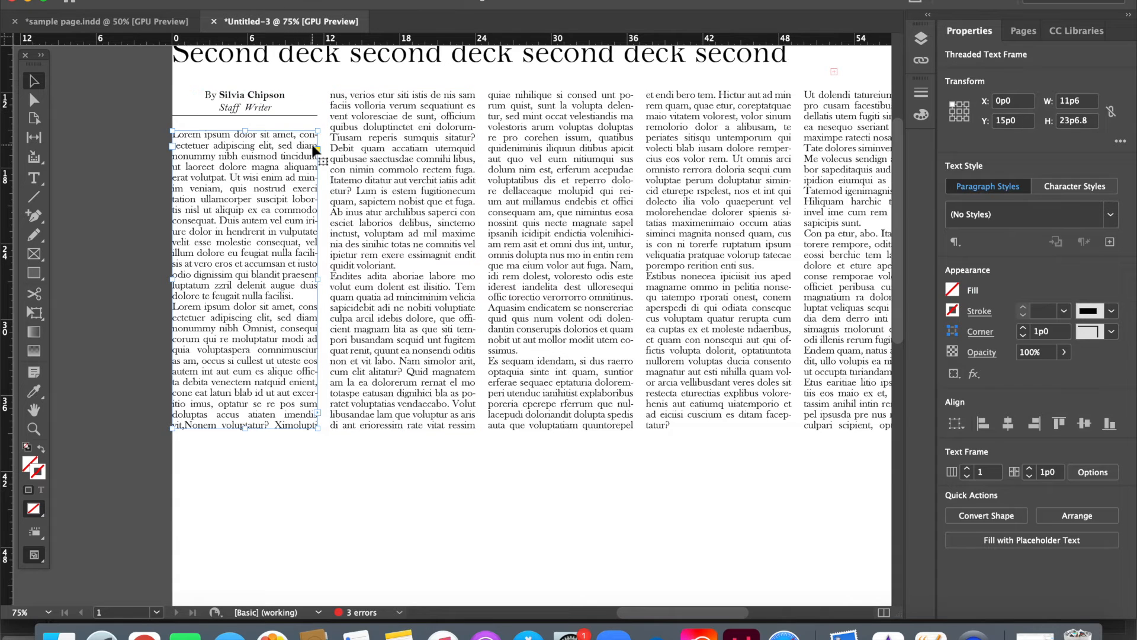
mouse_move(7, 45)
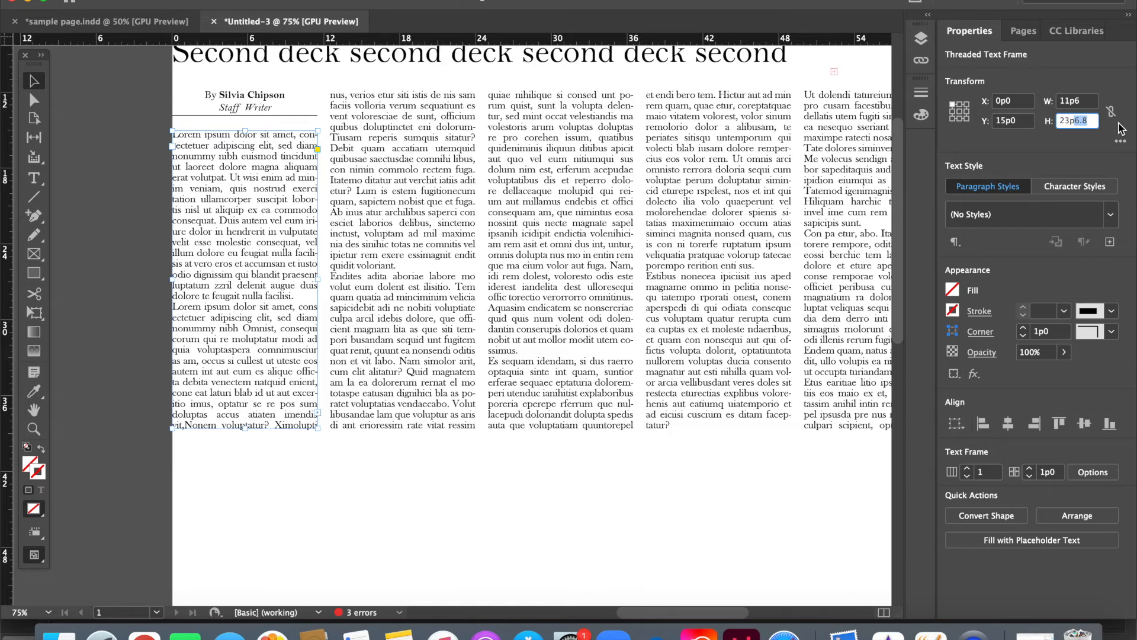
click(524, 507)
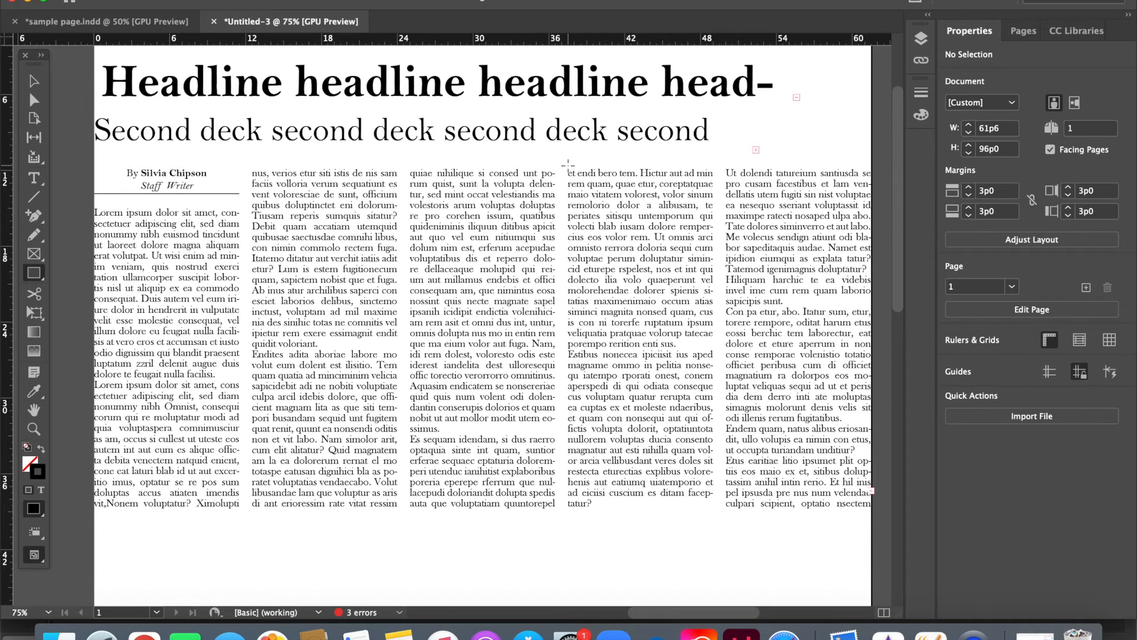
Step: Draw a black-filled rectangle over the top of columns four and five, at X 37p6
drag(568, 161, 870, 339)
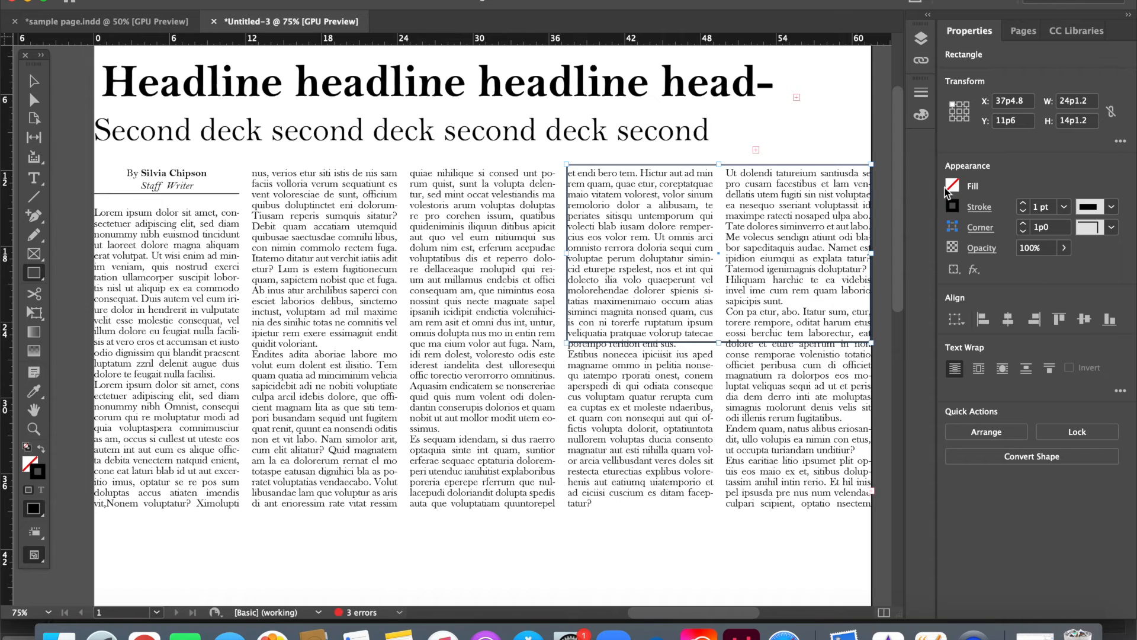
click(955, 185)
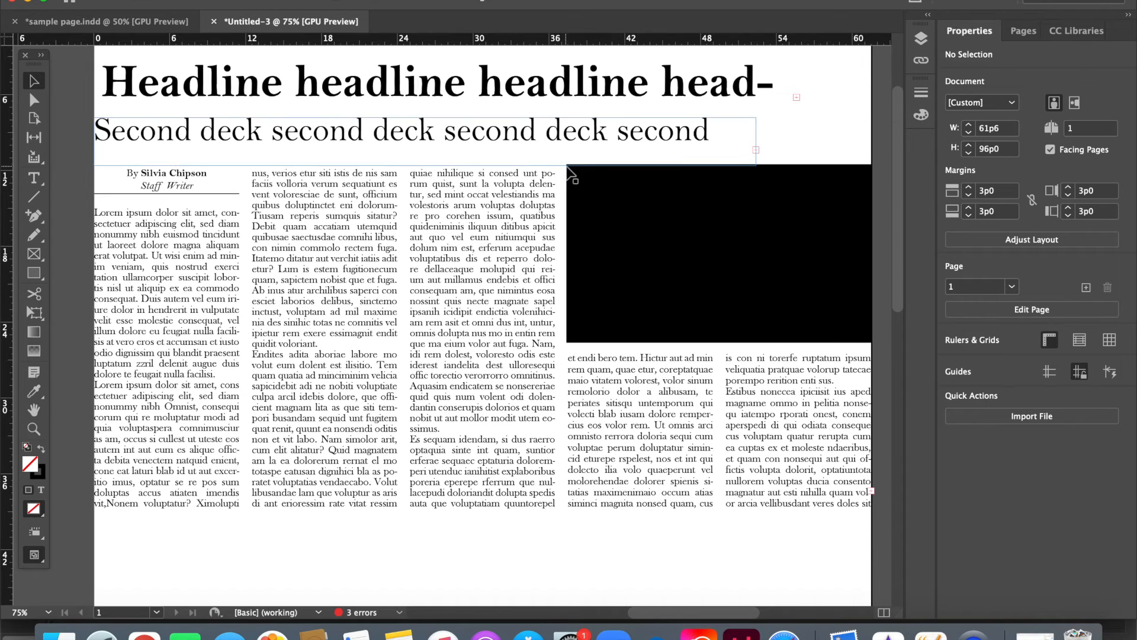
click(639, 435)
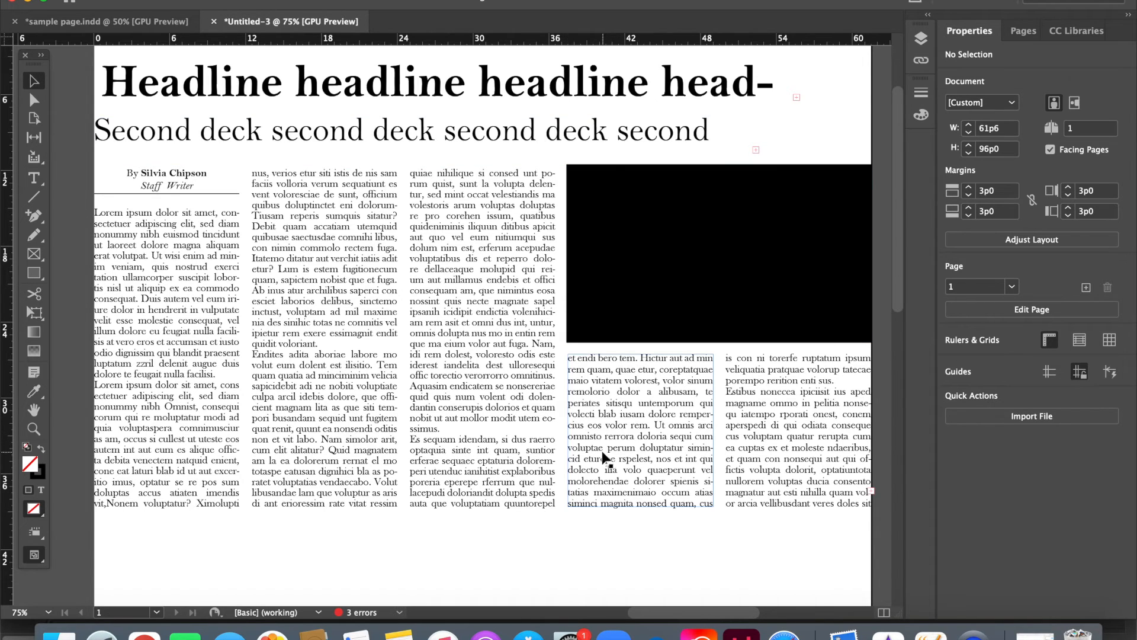
click(638, 424)
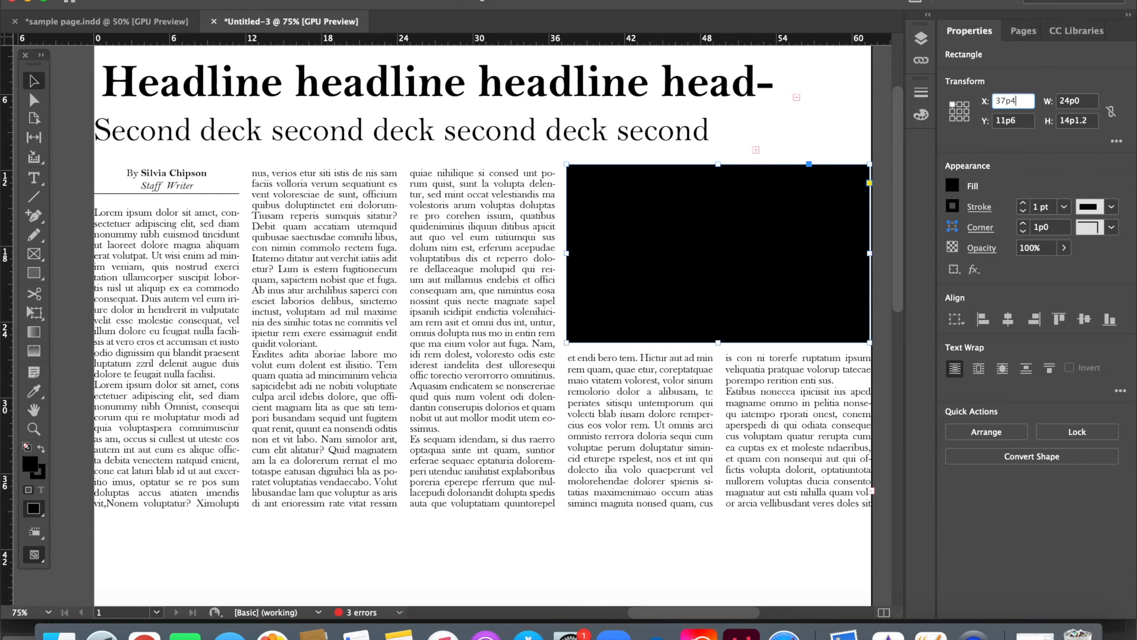
text(37p6)
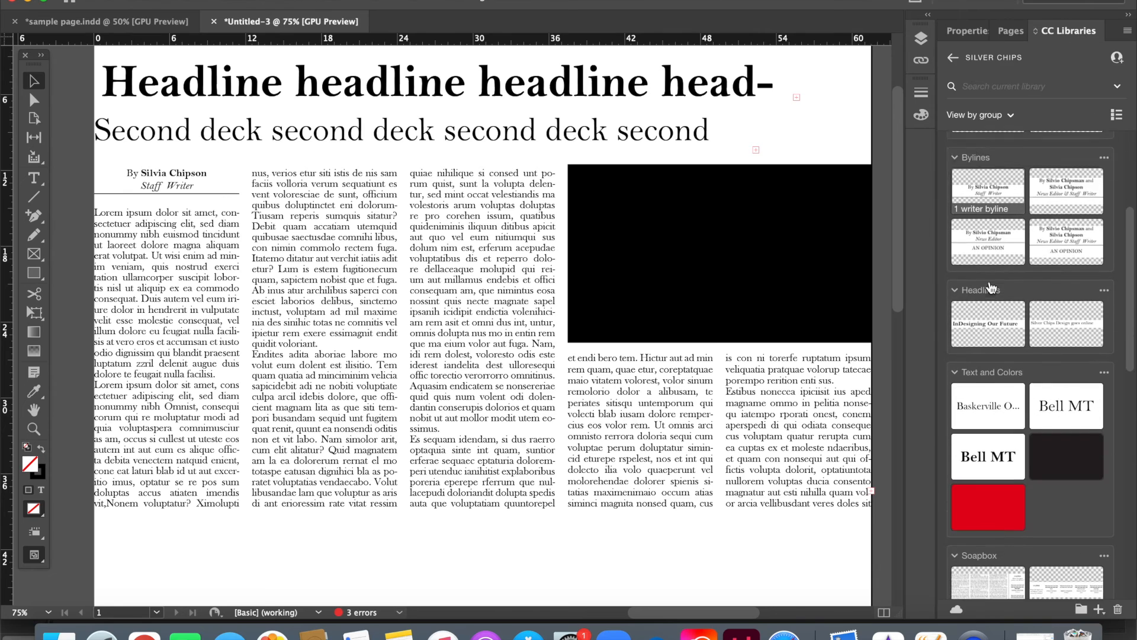
Step: Scroll the CC Libraries panel down toward the Soapbox pull-quote assets
scroll(down, 3)
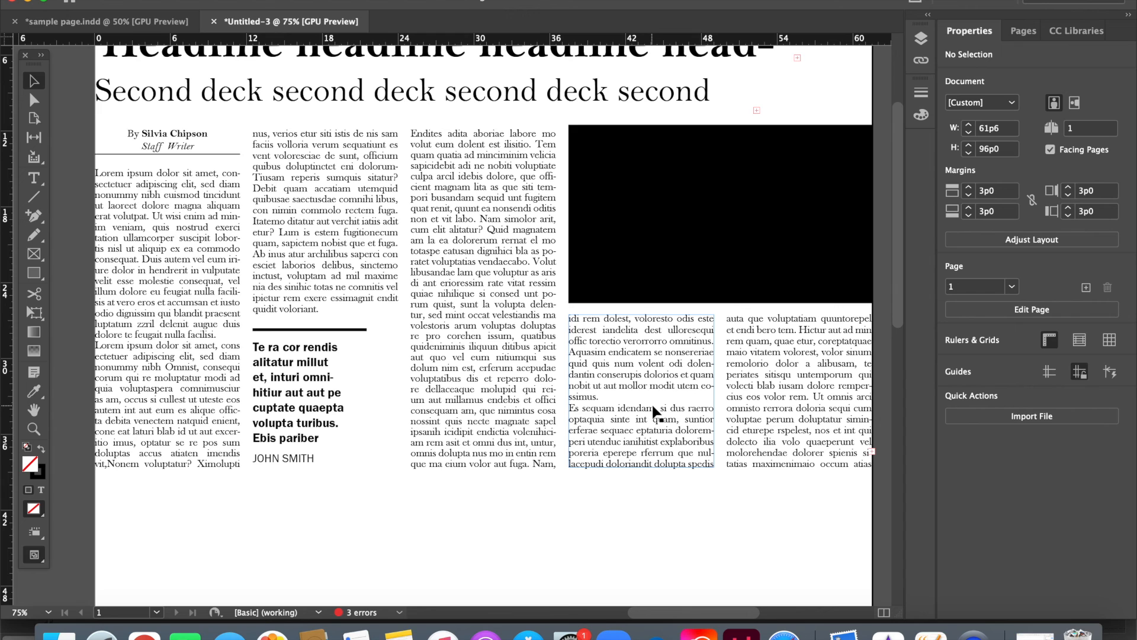
click(641, 391)
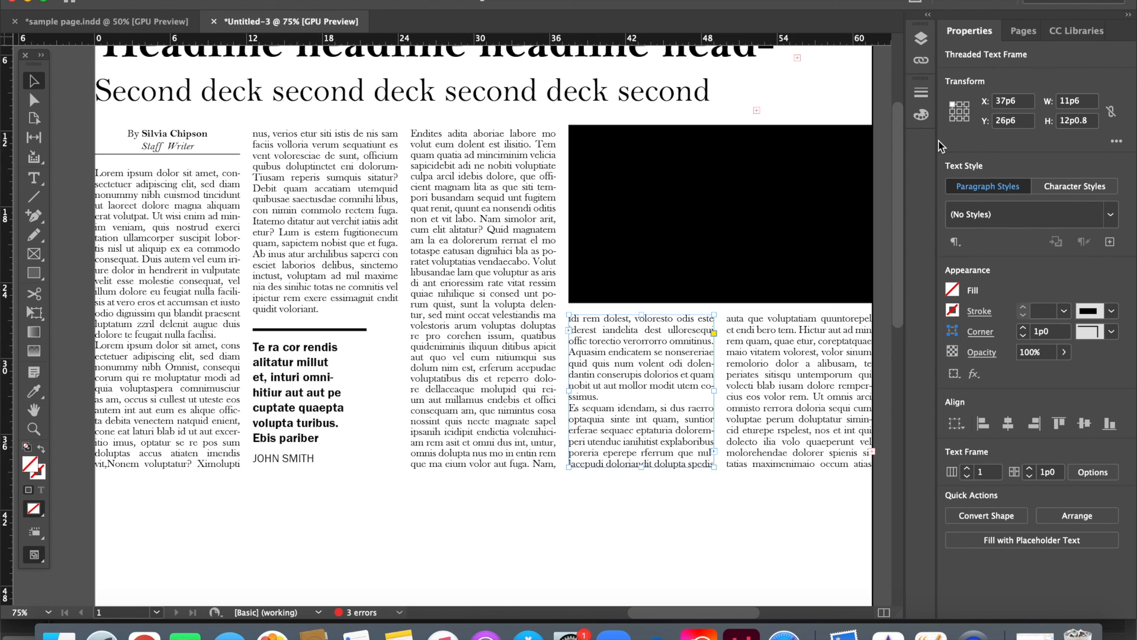
mouse_move(974, 139)
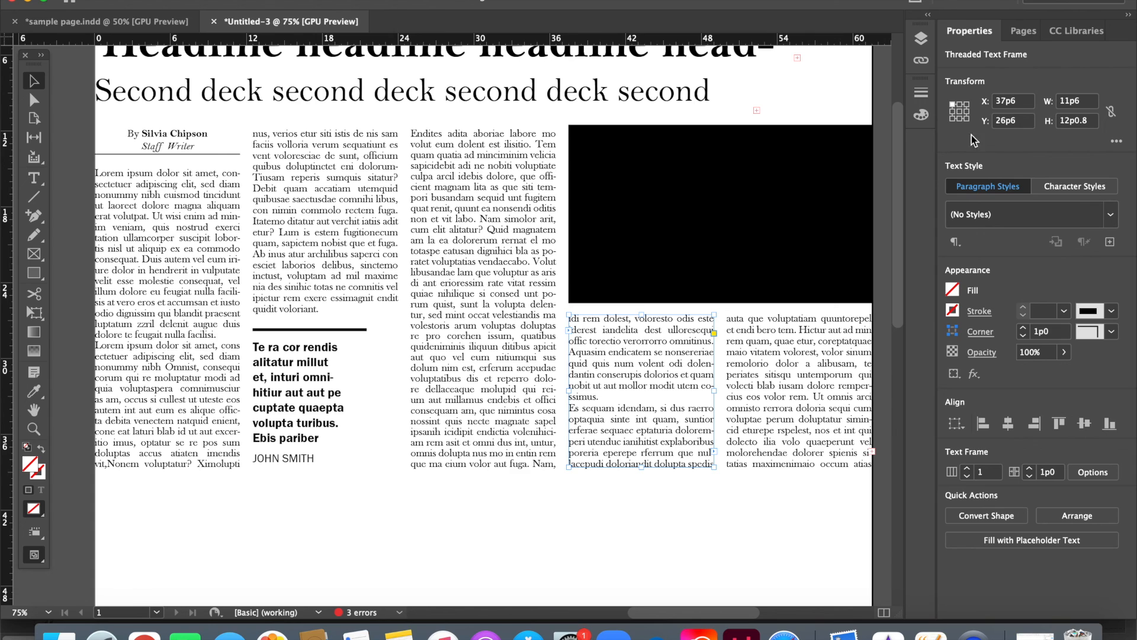